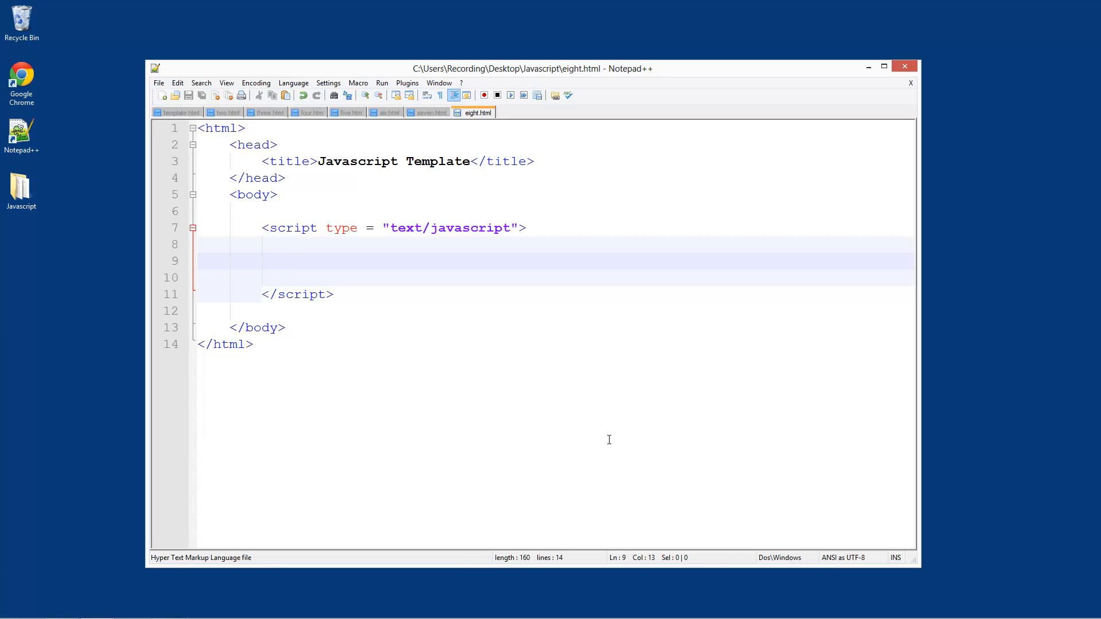
- In the script block, declare 'var counter = 0;' and begin a 'do {' block
{"action": "left_click", "coordinate": [293, 260]}
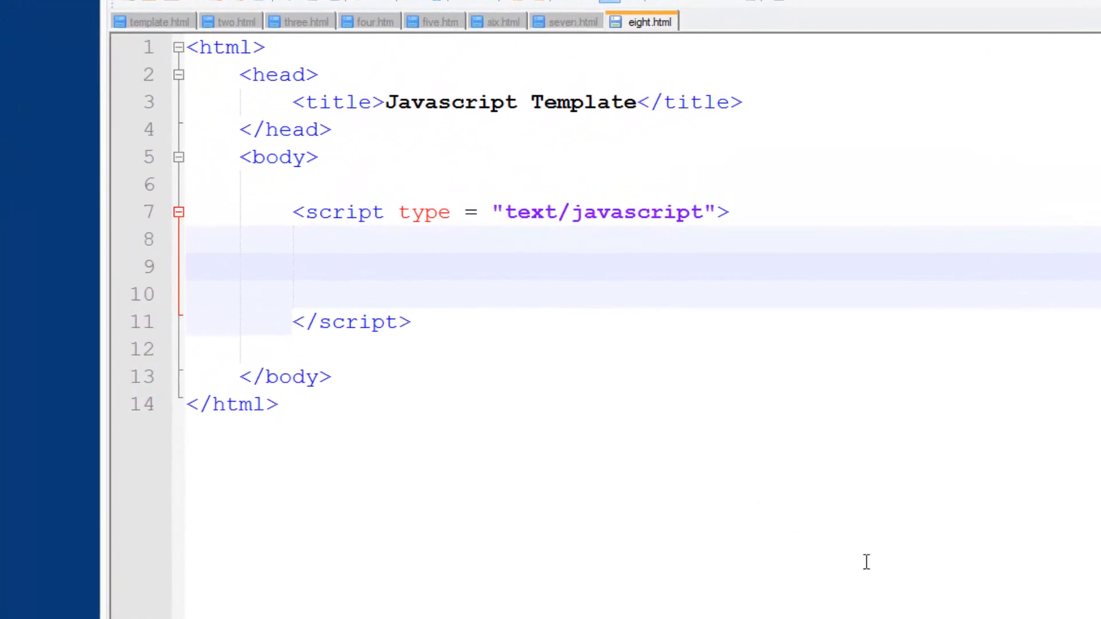
{"action": "type", "text": "var coun"}
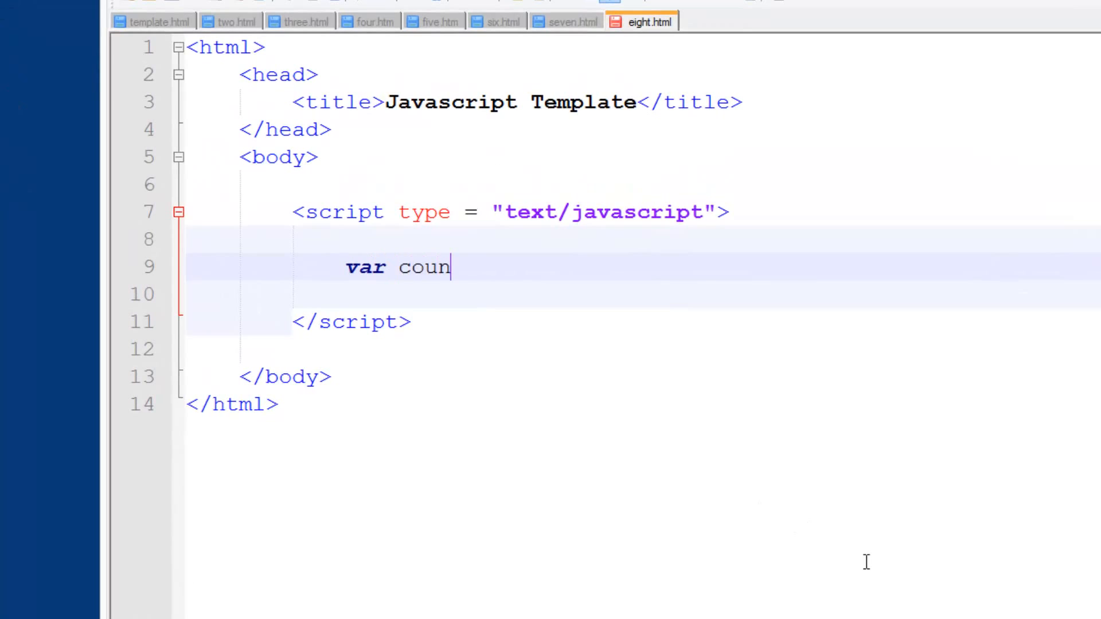
{"action": "type", "text": "ter = 90"}
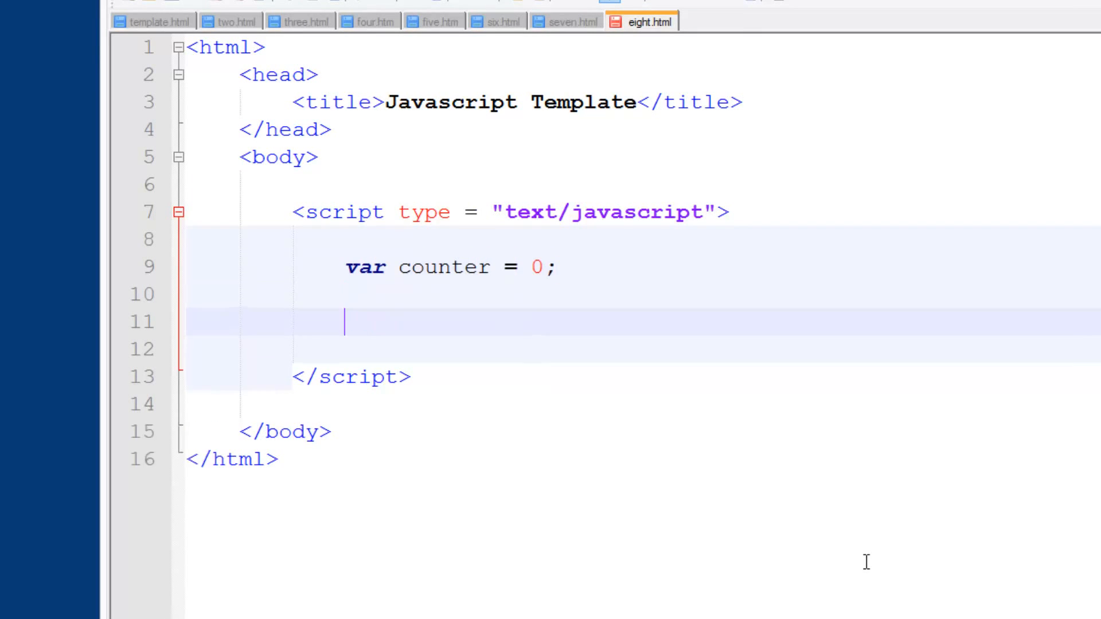
{"action": "type", "text": "do"}
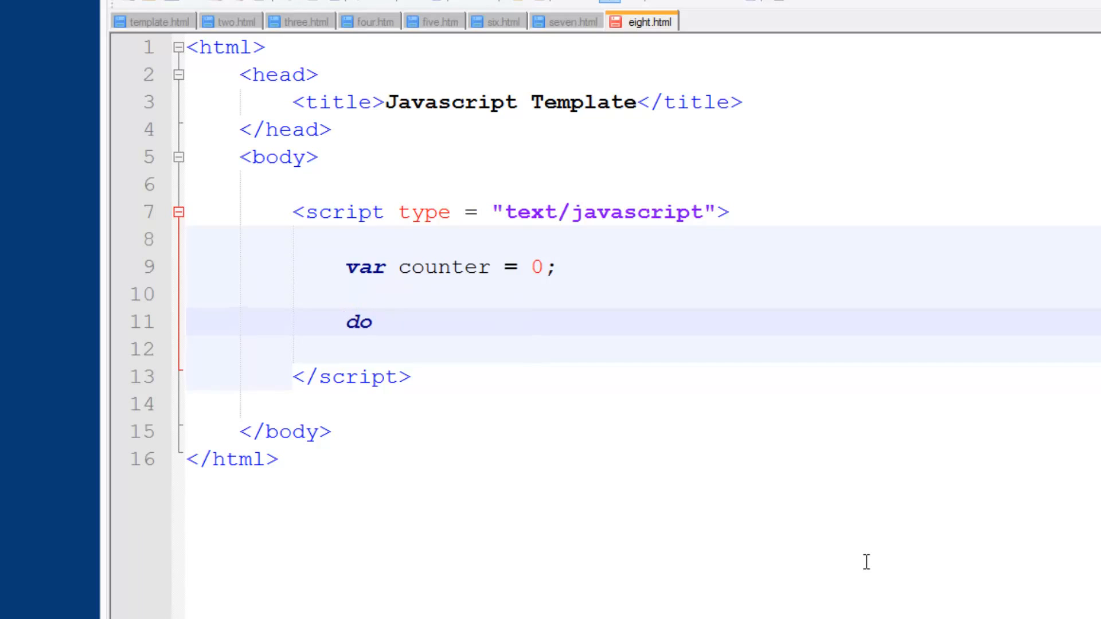
{"action": "type", "text": "whiel"}
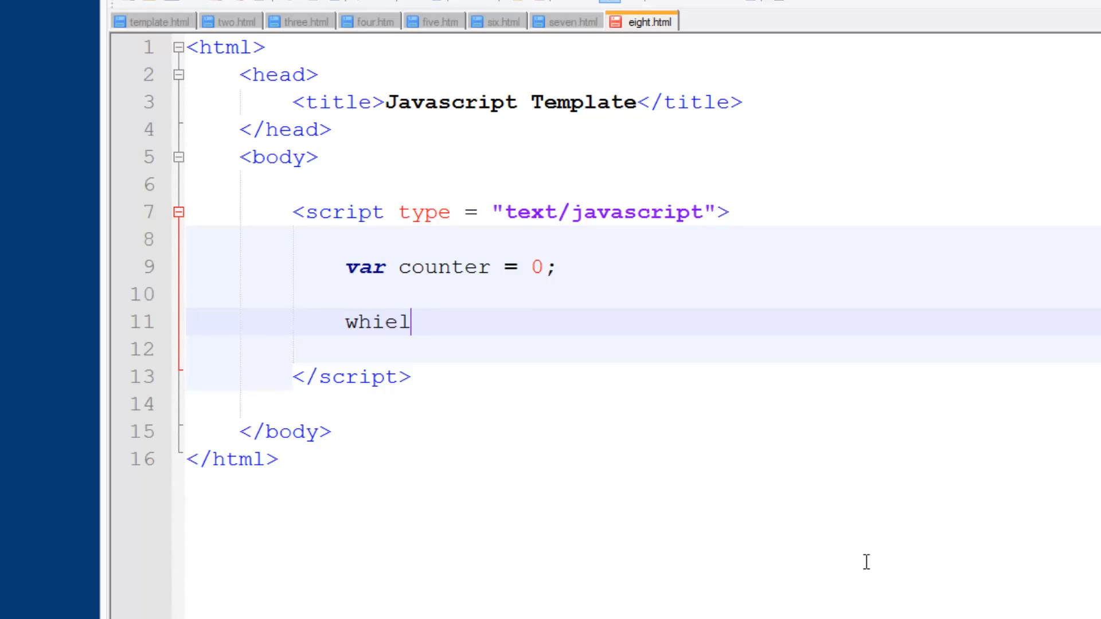
{"action": "type", "text": "while("}
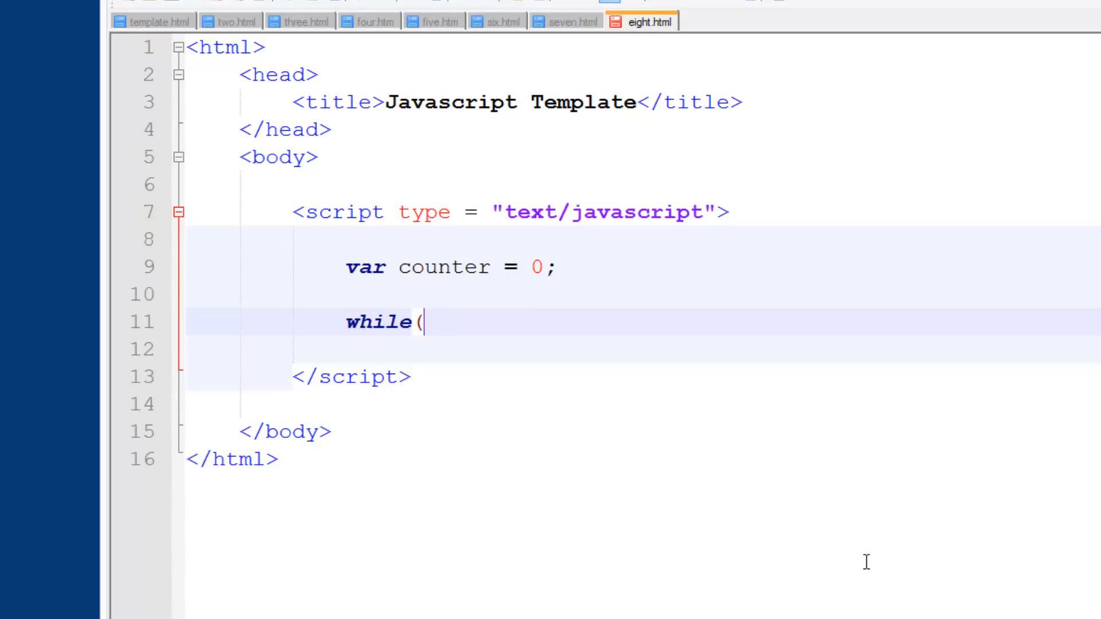
{"action": "type", "text": "ssgd)"}
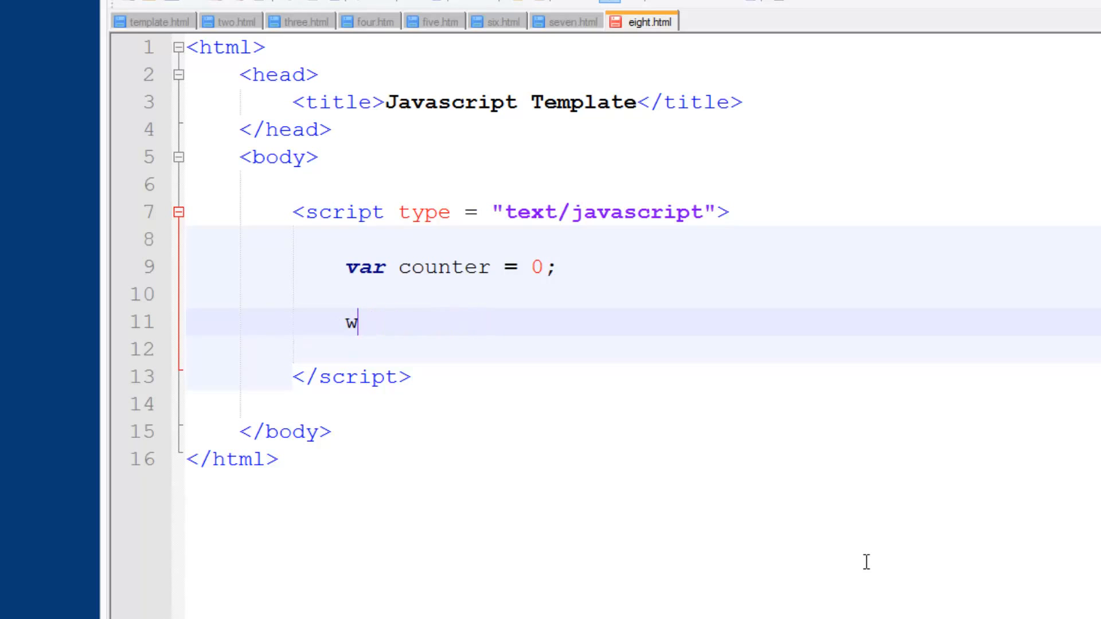
{"action": "type", "text": "o"}
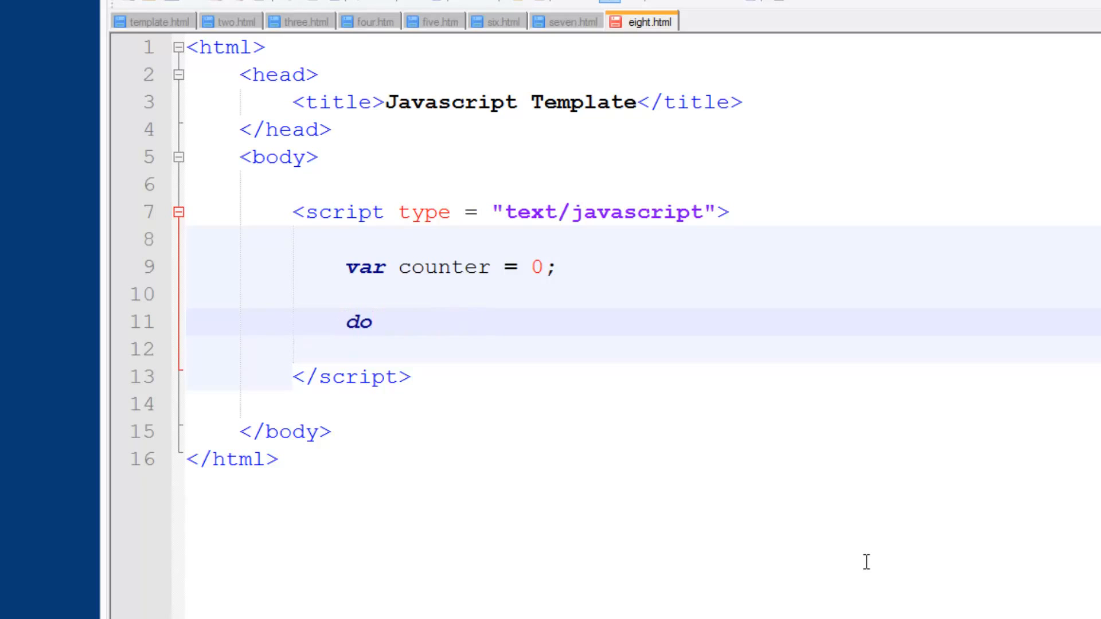
{"action": "type", "text": "{"}
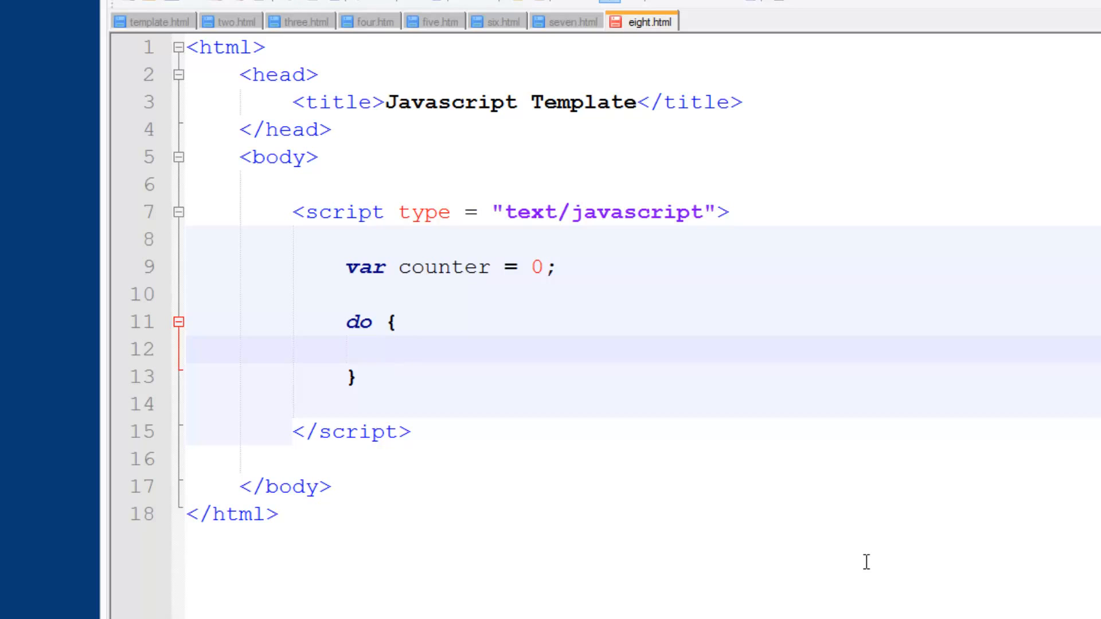
- Add console.log("Something has been repeated!"); and counter++; inside the do braces
{"action": "type", "text": "console.log("}
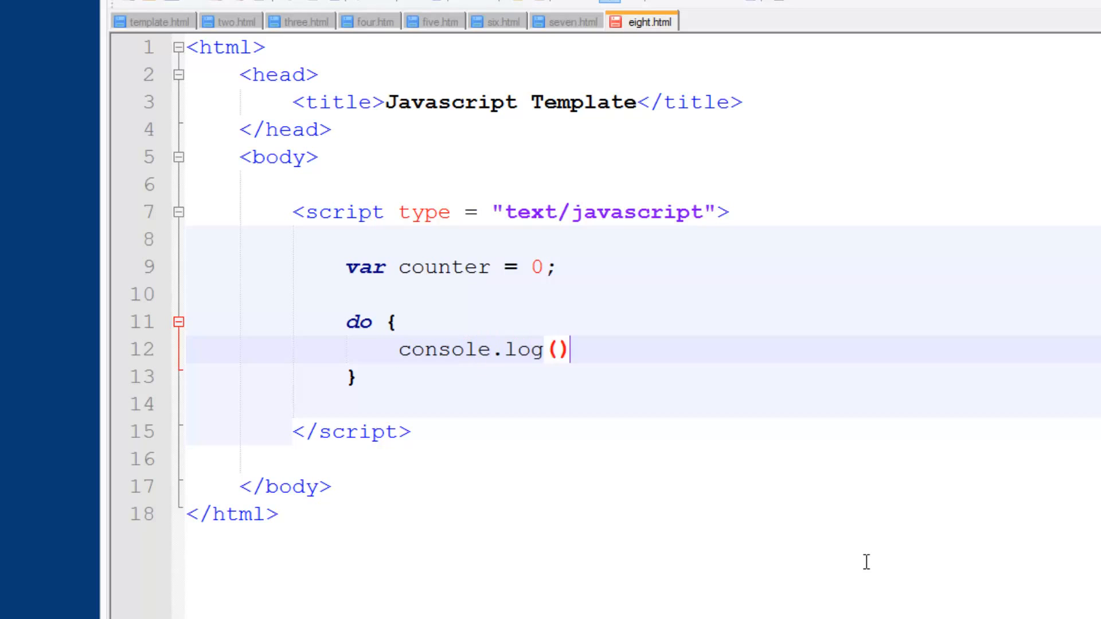
{"action": "type", "text": "\"\""}
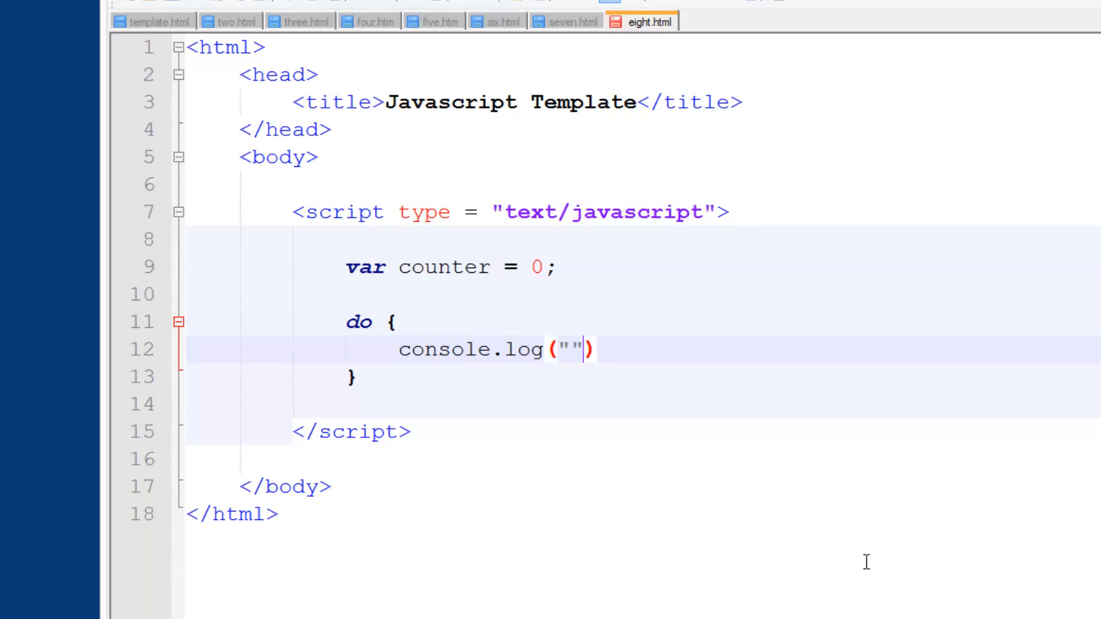
{"action": "type", "text": "So"}
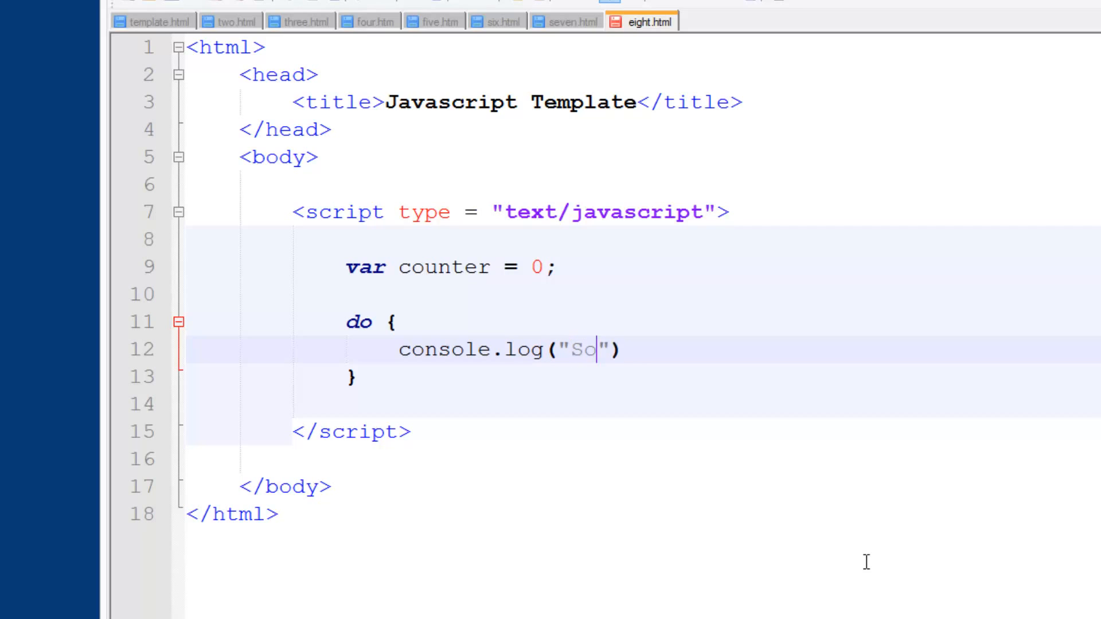
{"action": "type", "text": "mething has been repeated!"}
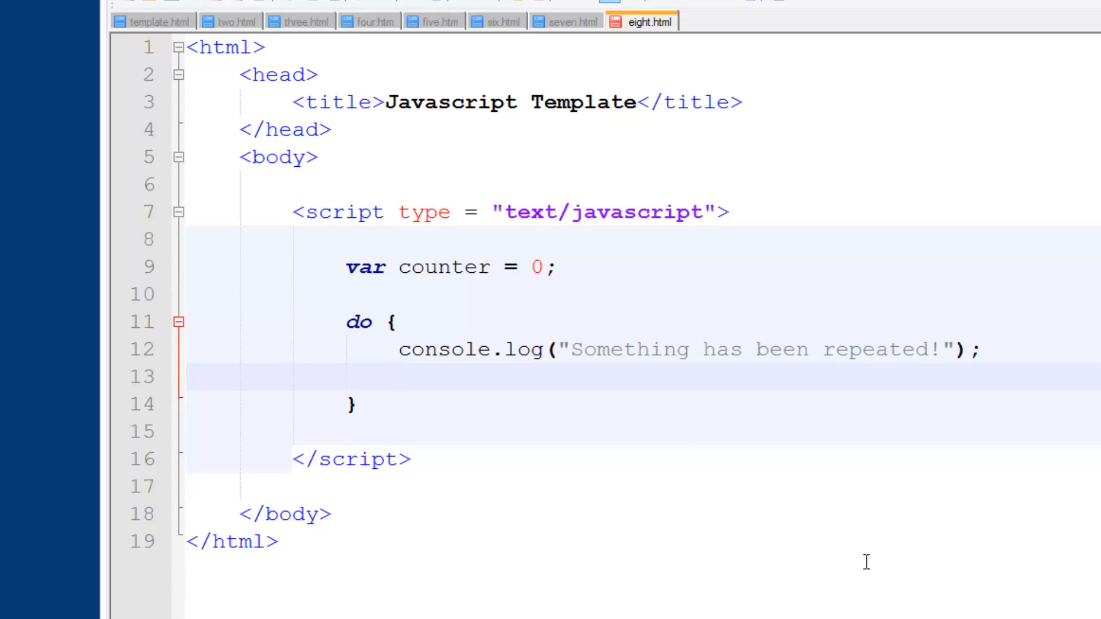
{"action": "type", "text": "counter_"}
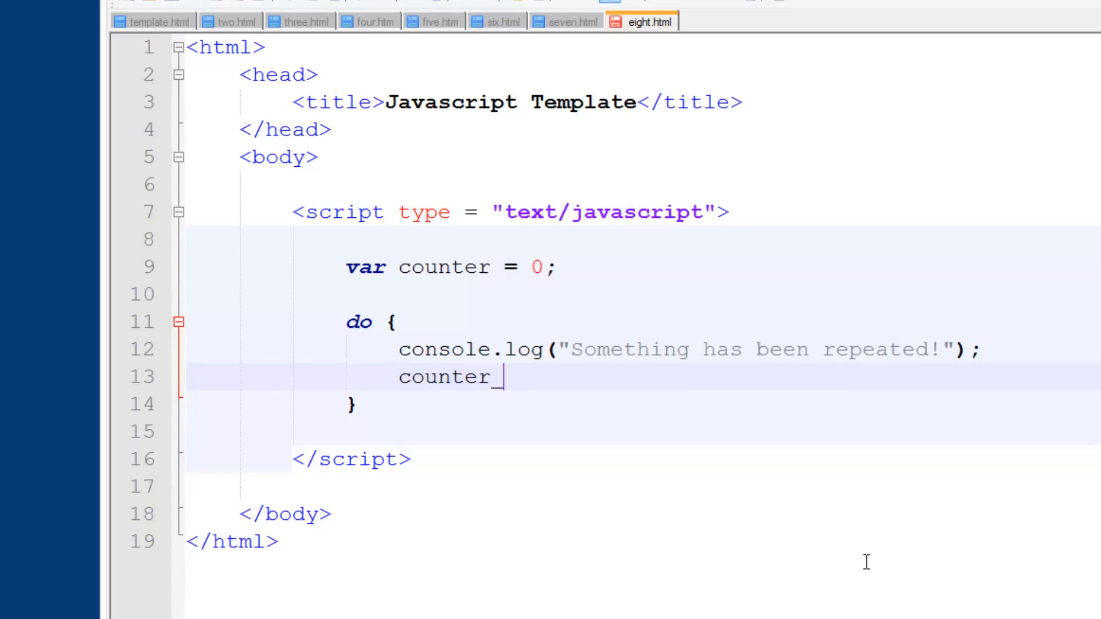
{"action": "type", "text": "++;"}
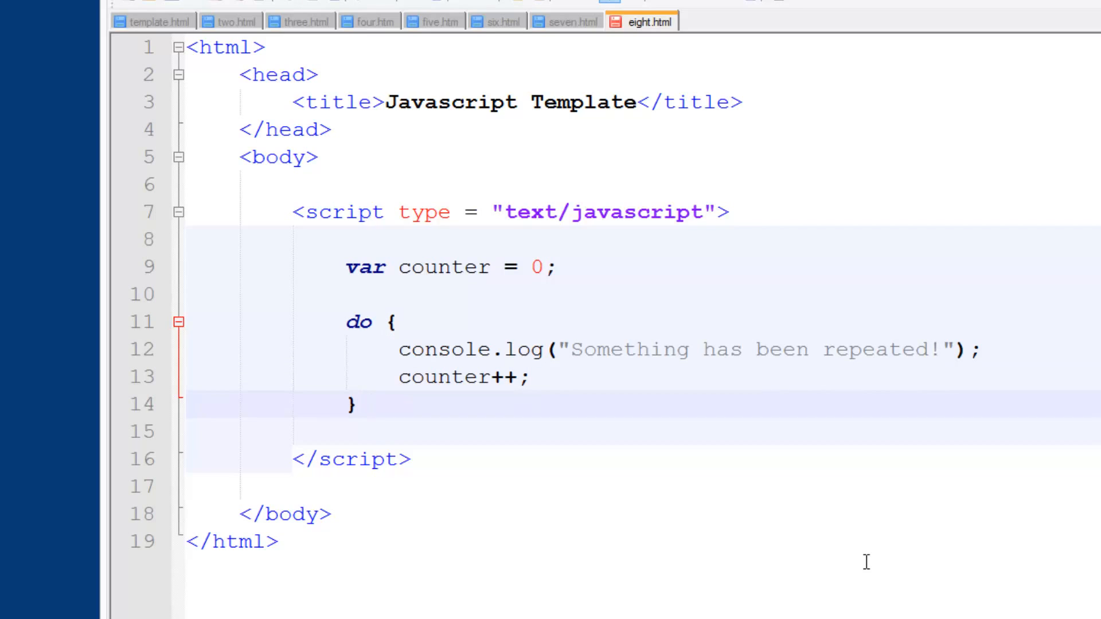
- Close the loop with while(counter < 10); and launch eight.html in Chrome
{"action": "type", "text": "w"}
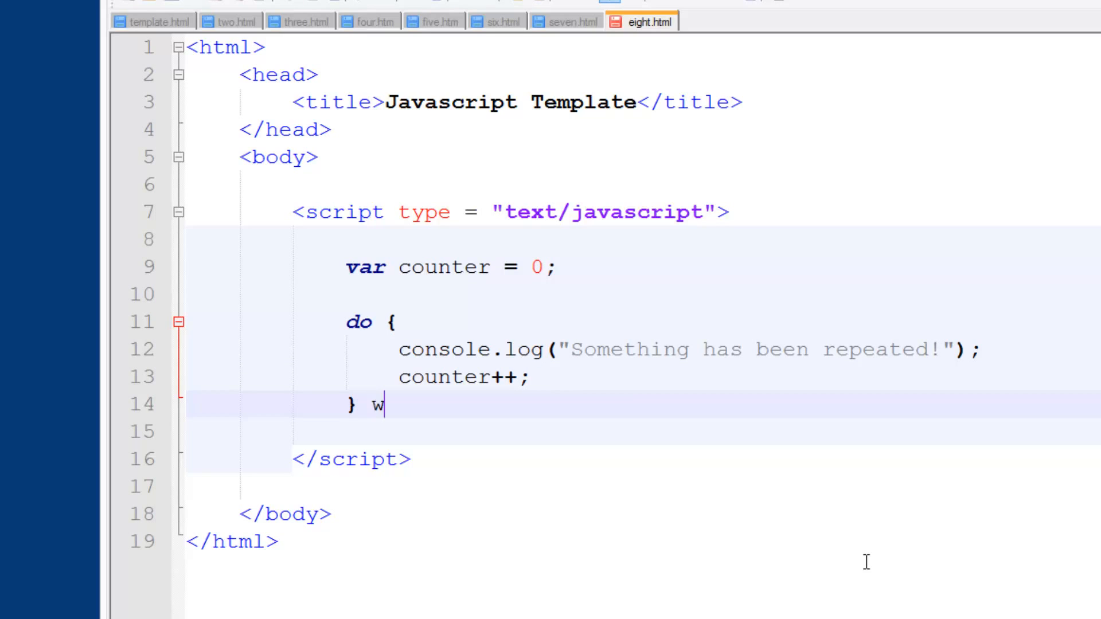
{"action": "type", "text": "hile()"}
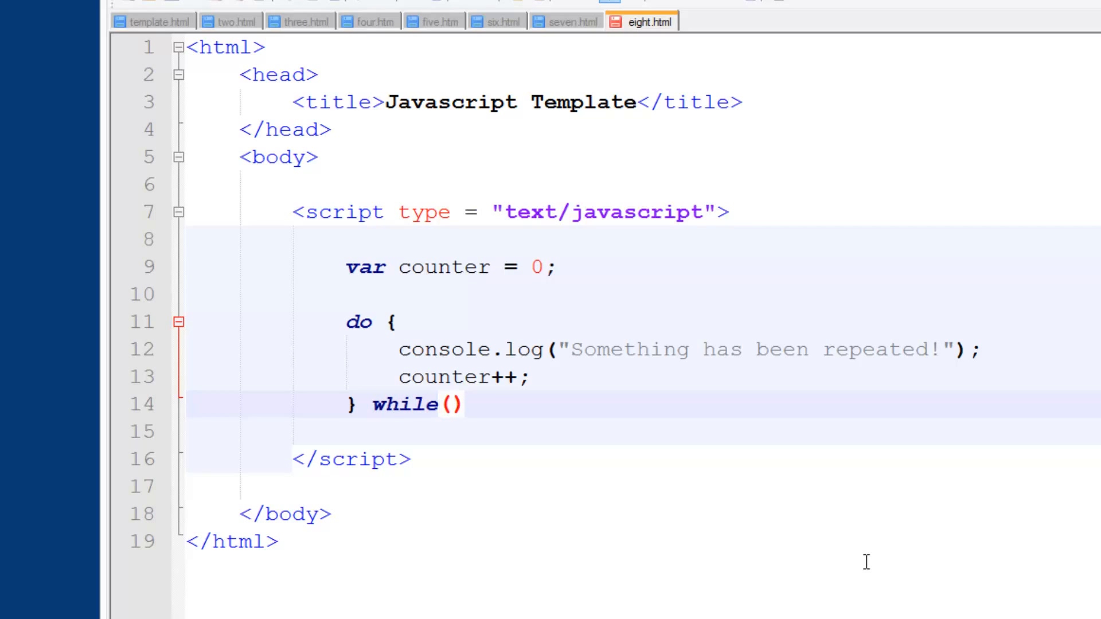
{"action": "left_click", "coordinate": [447, 404]}
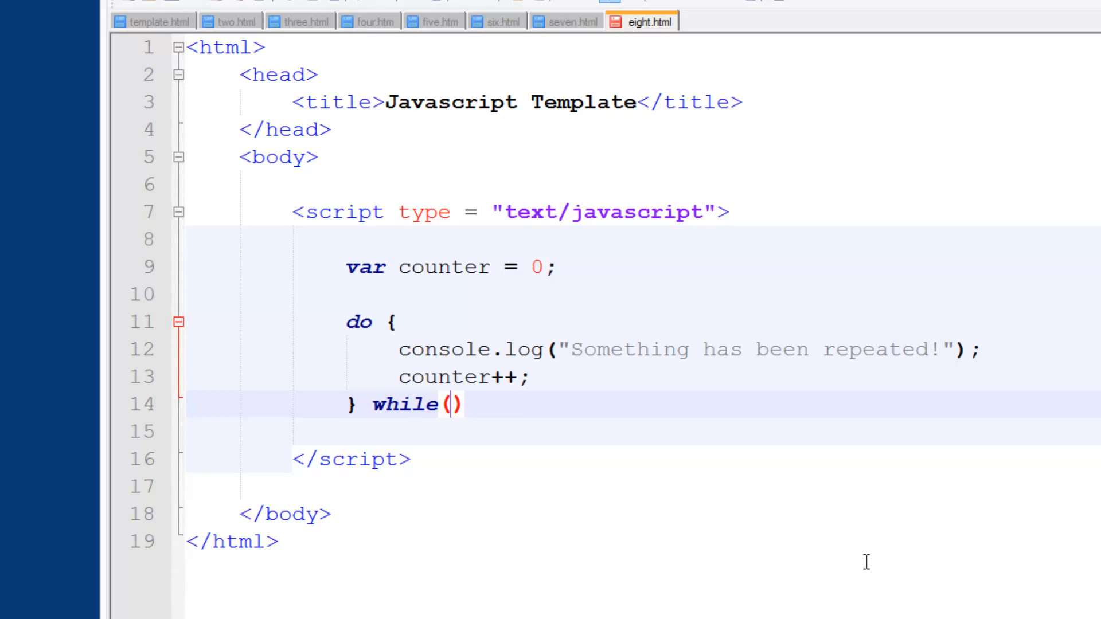
{"action": "type", "text": "counter"}
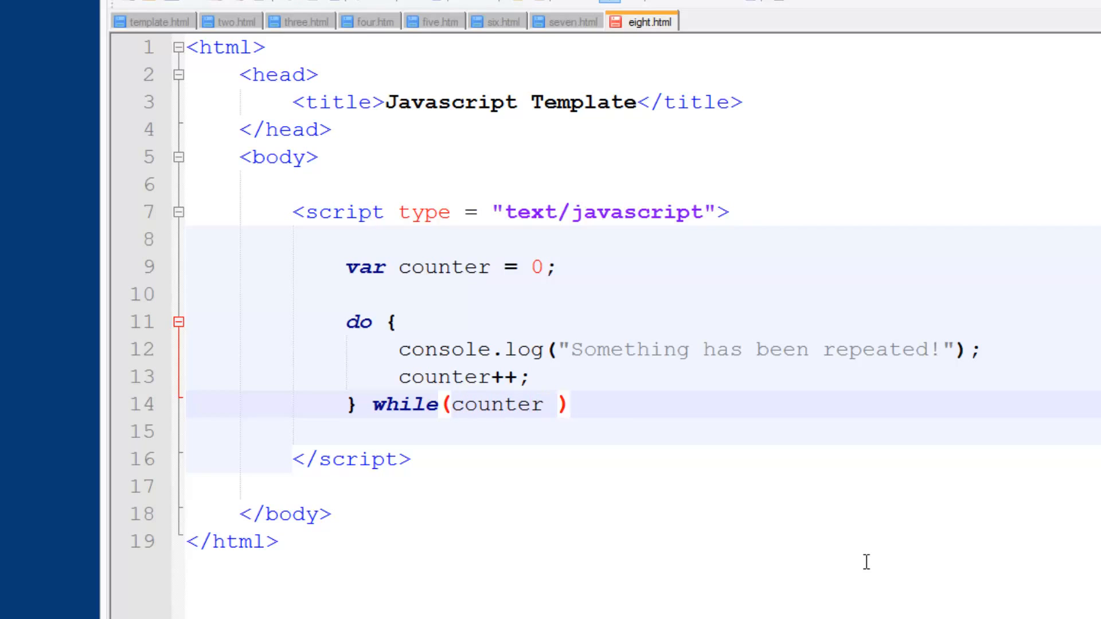
{"action": "type", "text": "< 19"}
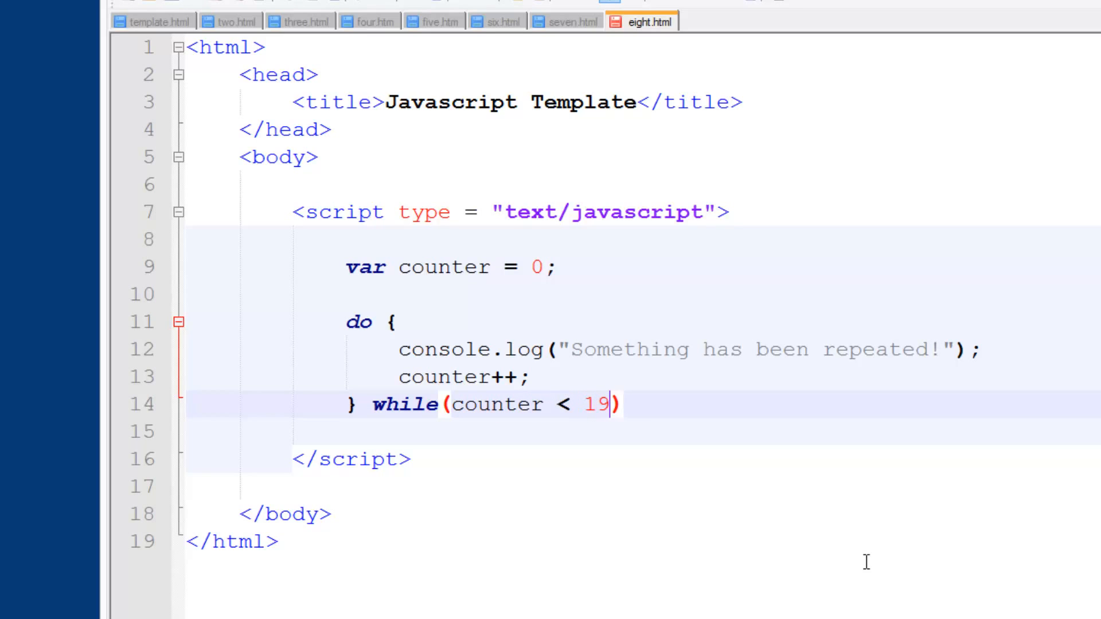
{"action": "type", "text": "10"}
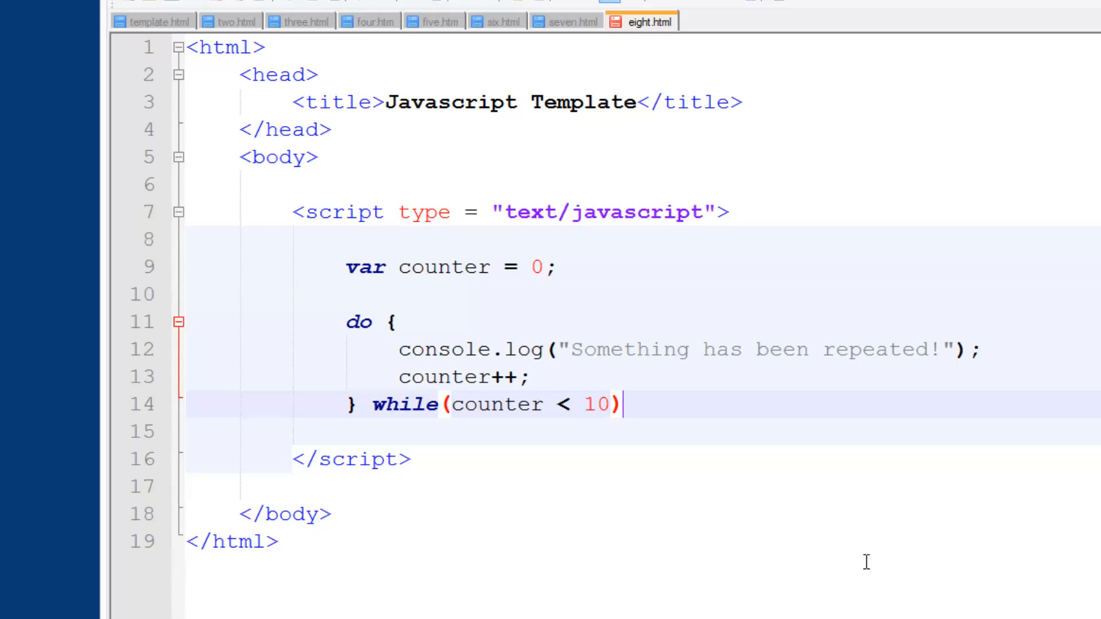
{"action": "type", "text": ";"}
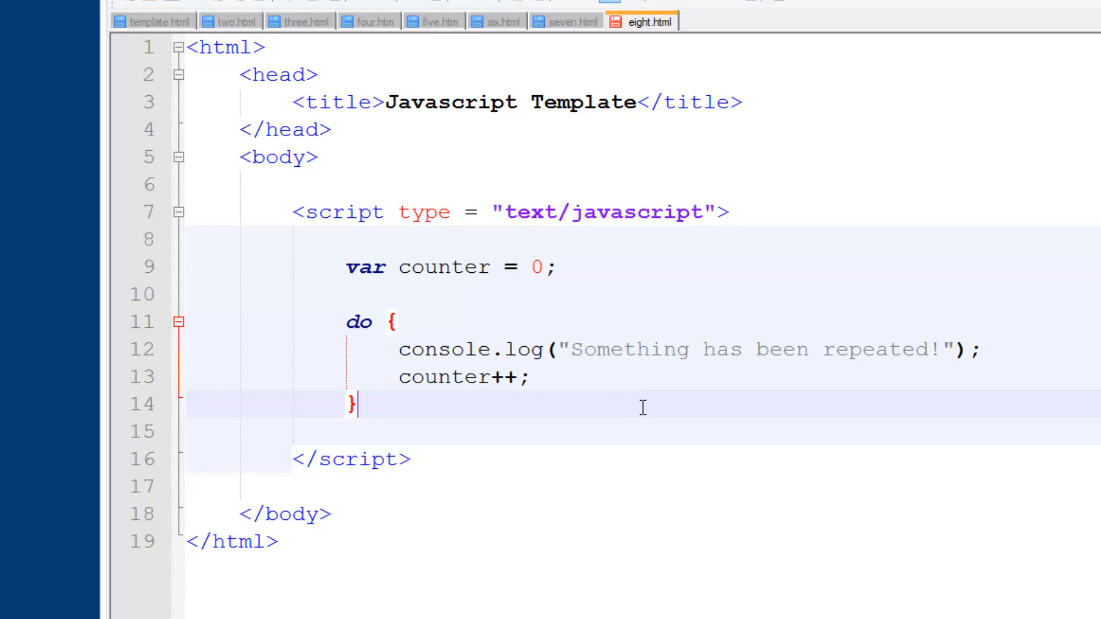
{"action": "type", "text": "while(counter < 10);"}
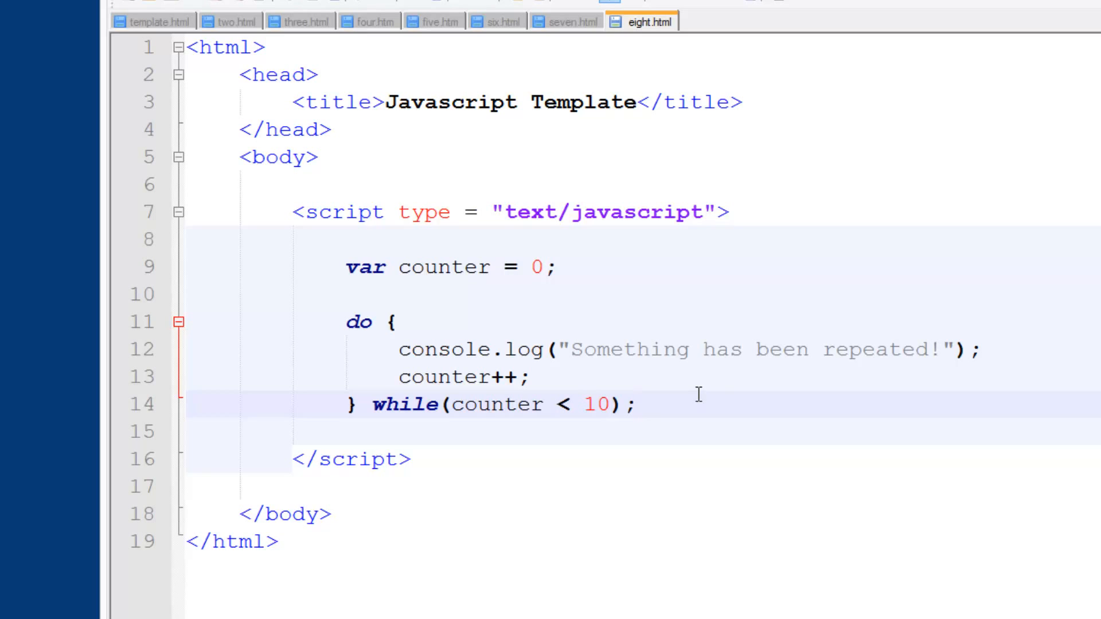
{"action": "left_click", "coordinate": [410, 54]}
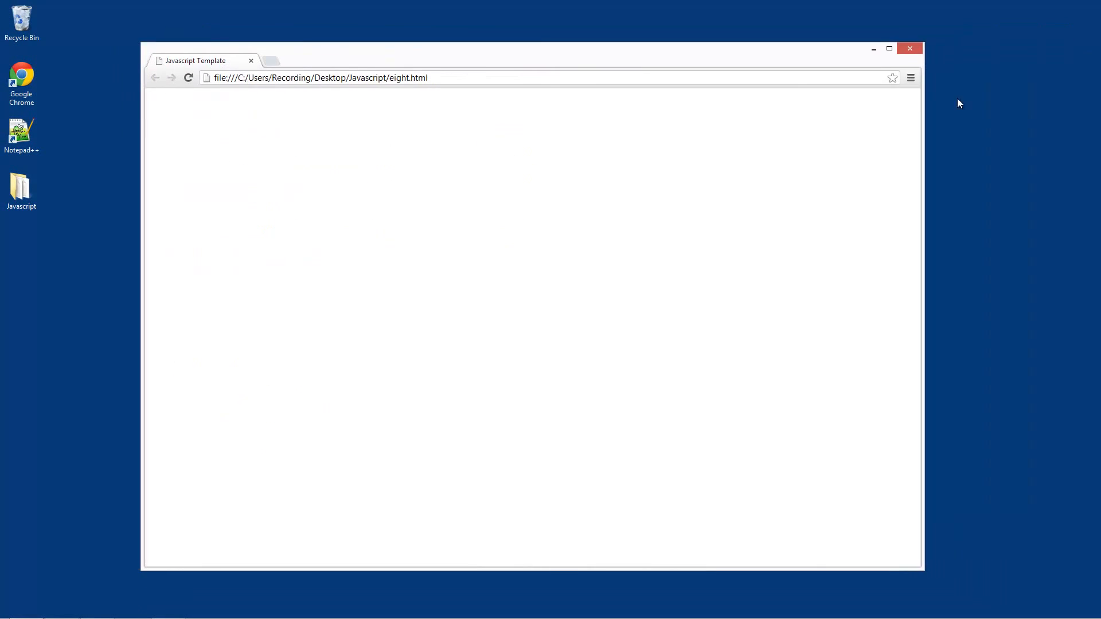
- Open Chrome's JavaScript console from the Chrome menu to check the output
{"action": "left_click", "coordinate": [910, 77]}
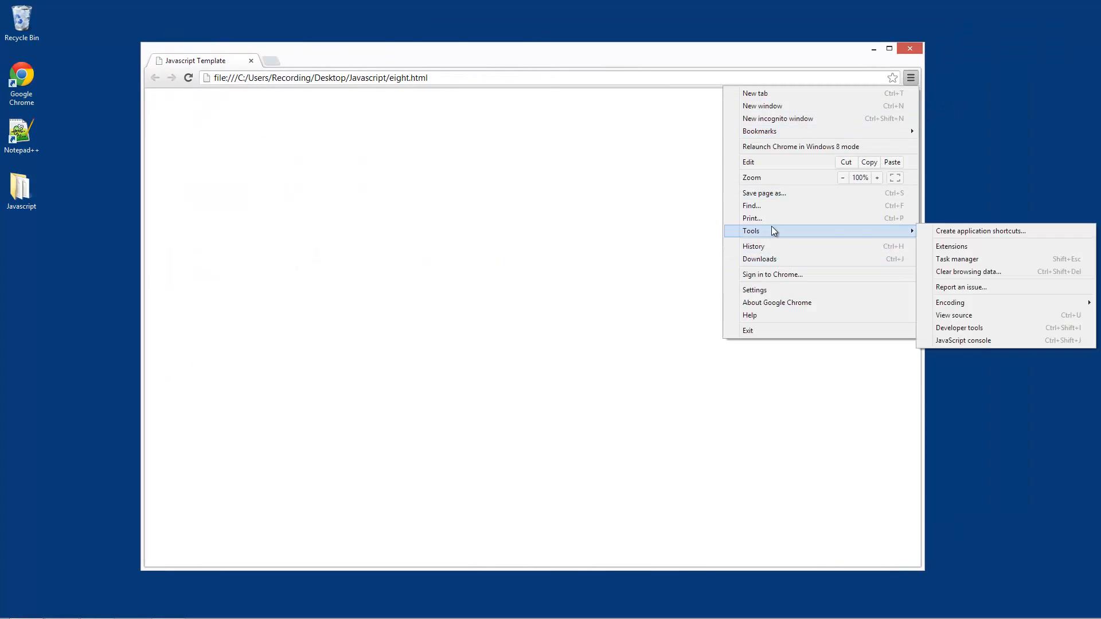
{"action": "left_click", "coordinate": [963, 339]}
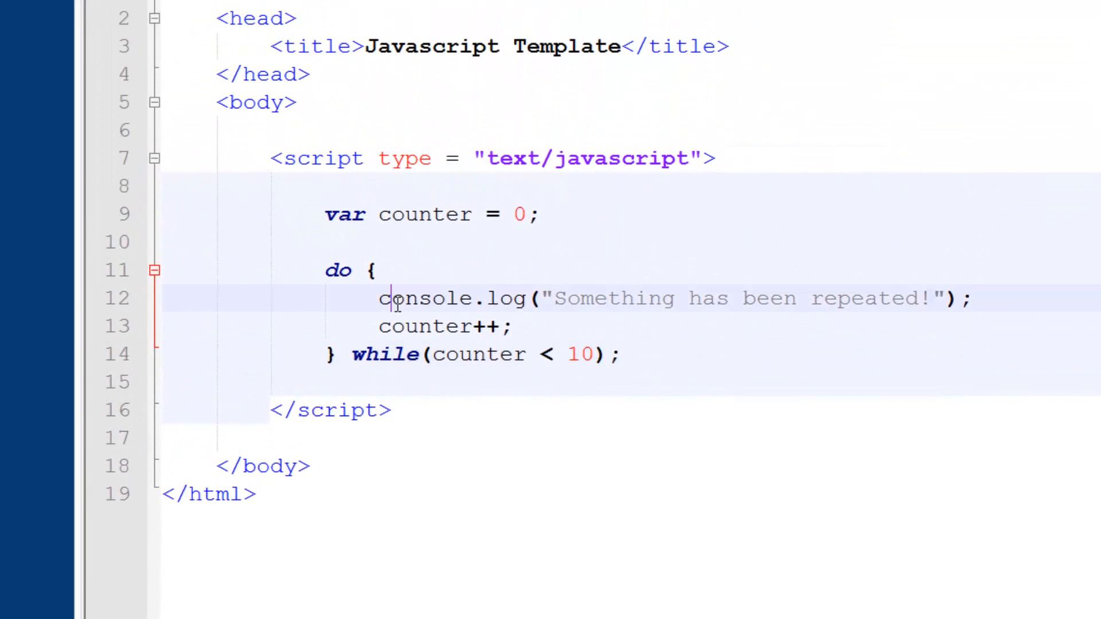
{"action": "double_click", "coordinate": [446, 298]}
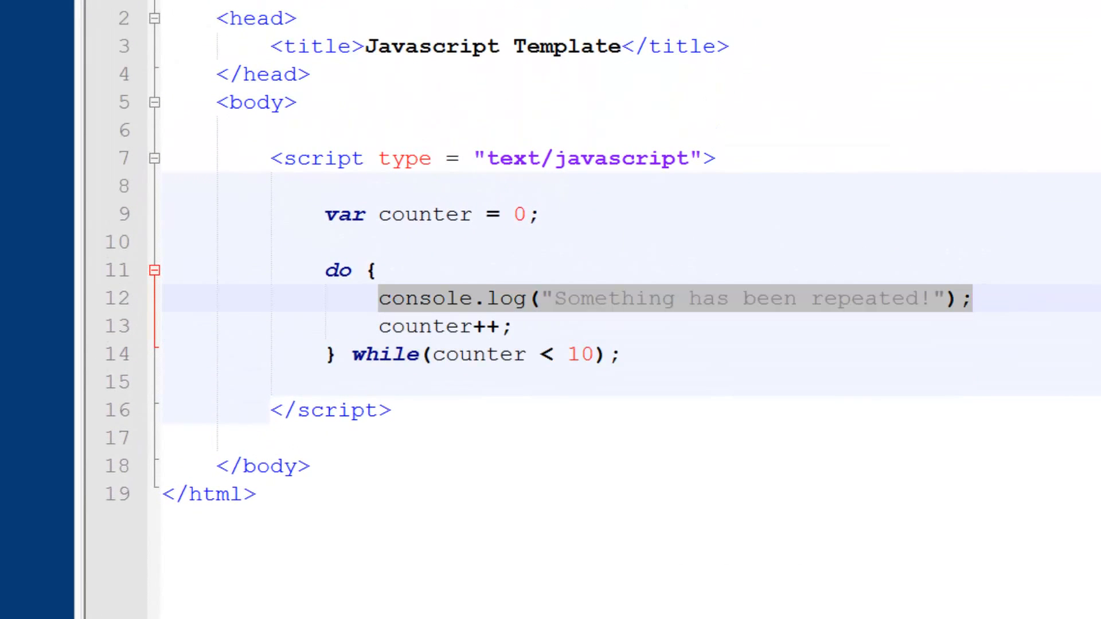